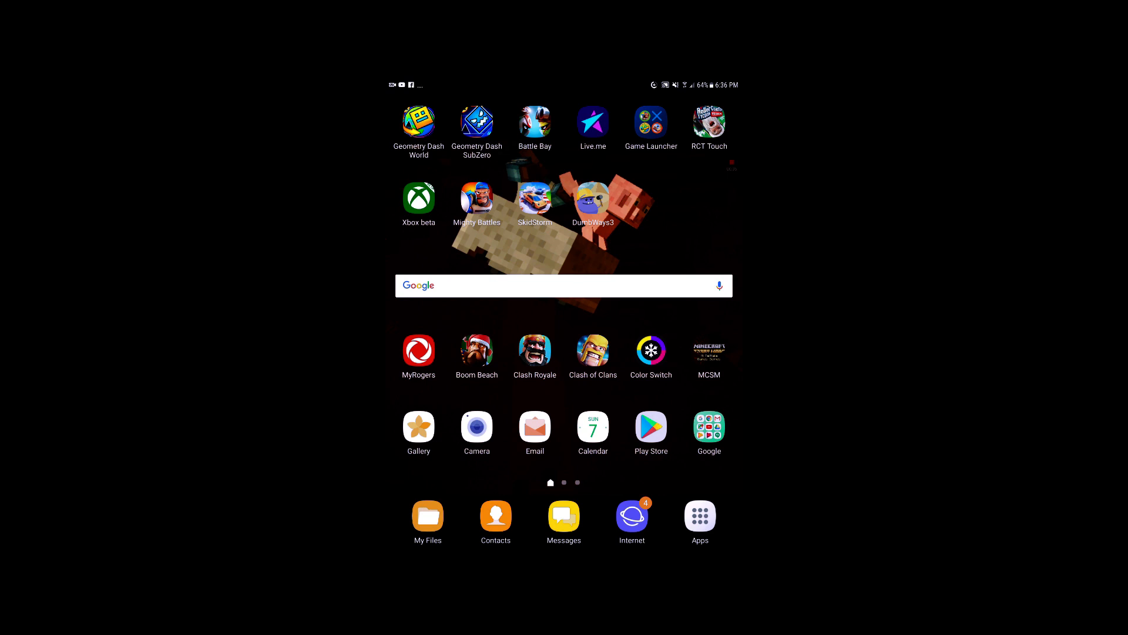
- Swipe across the home screen pages toward the YouTube app and the Zouggy channel
scroll("left", 3)
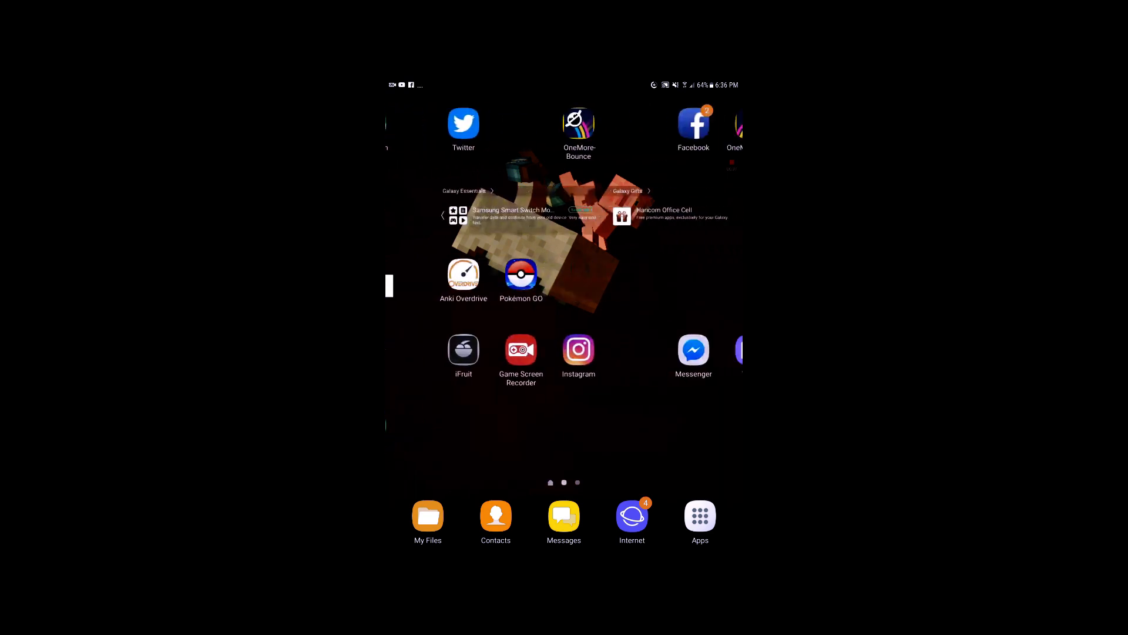
scroll("left", 3)
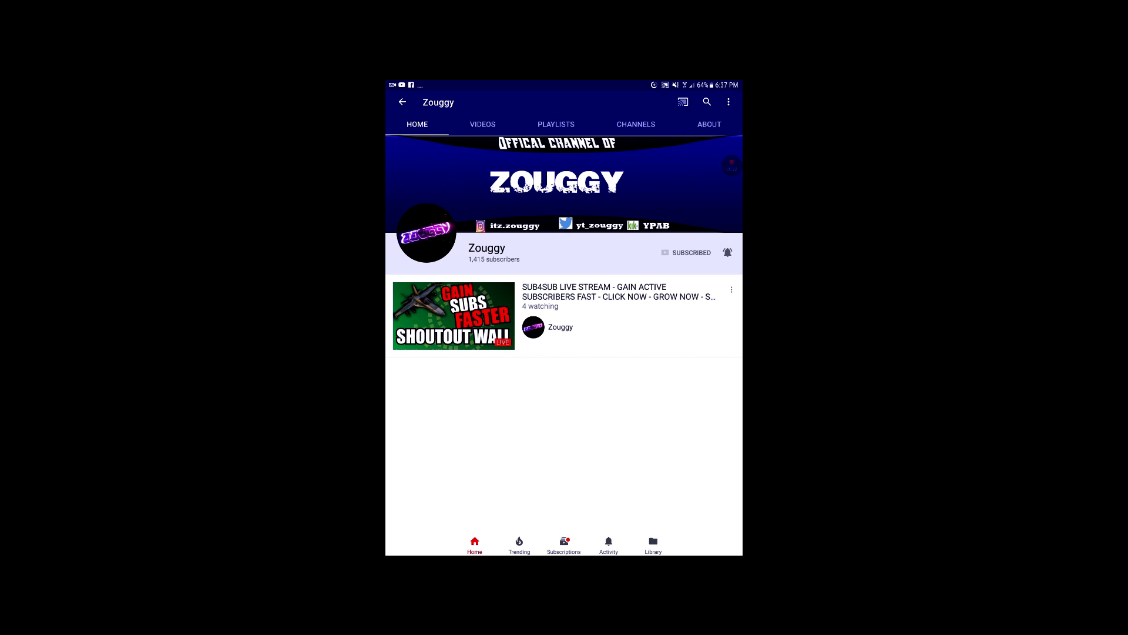
- View Zouggy's About details and subscriber count, then switch to the Activity feed
left_click(708, 124)
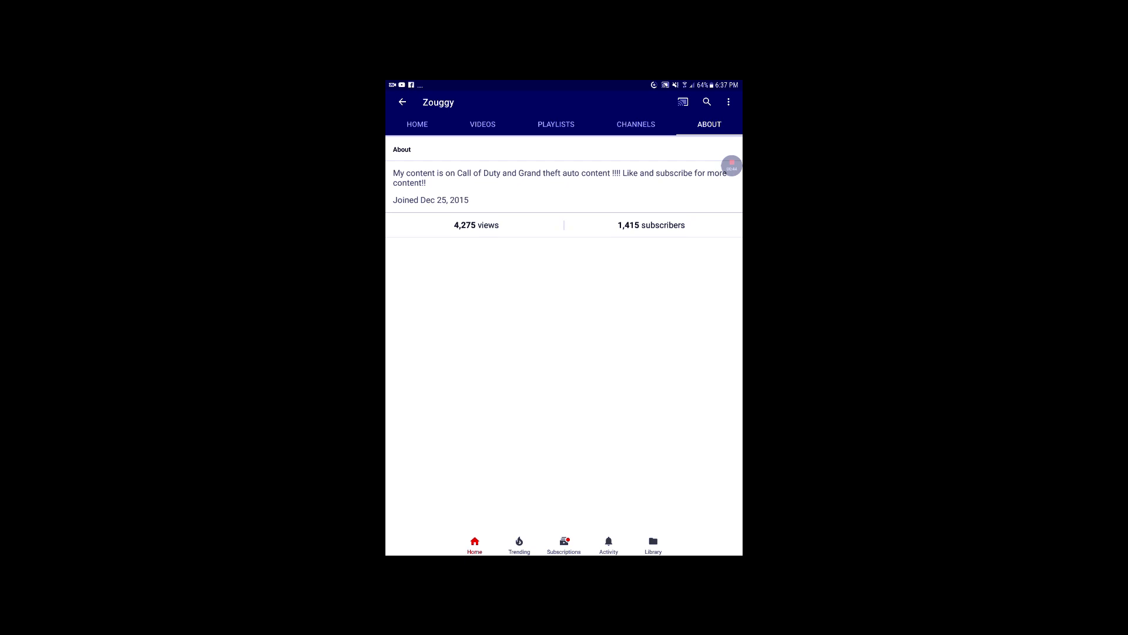
left_click(608, 543)
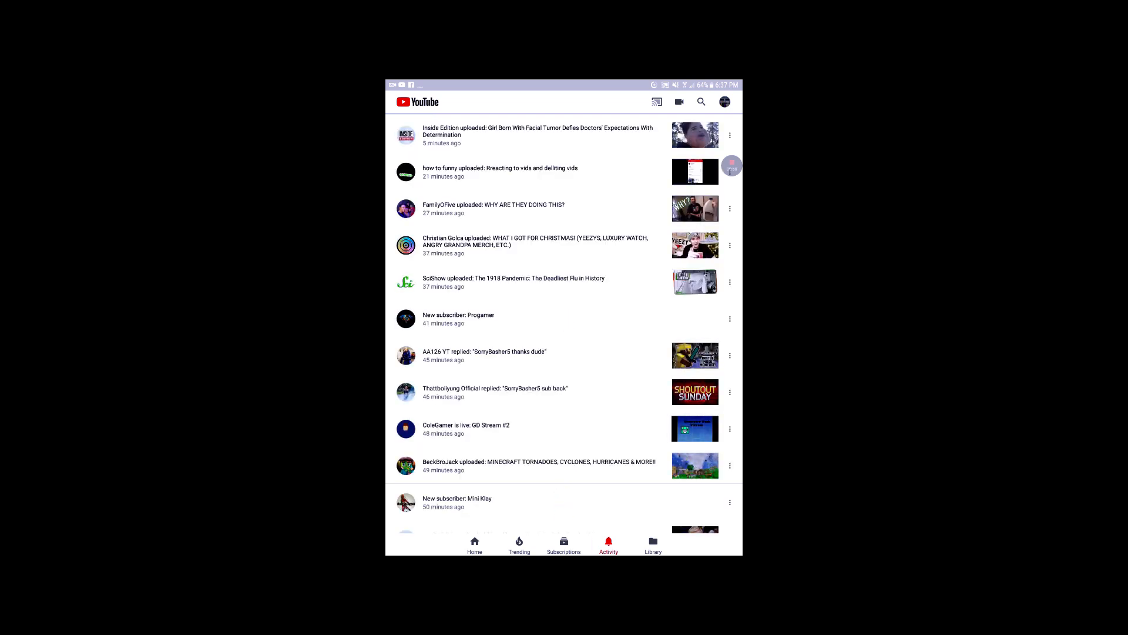
- Visit MOG-G's channel from their comment in the Activity feed
scroll("down", 3)
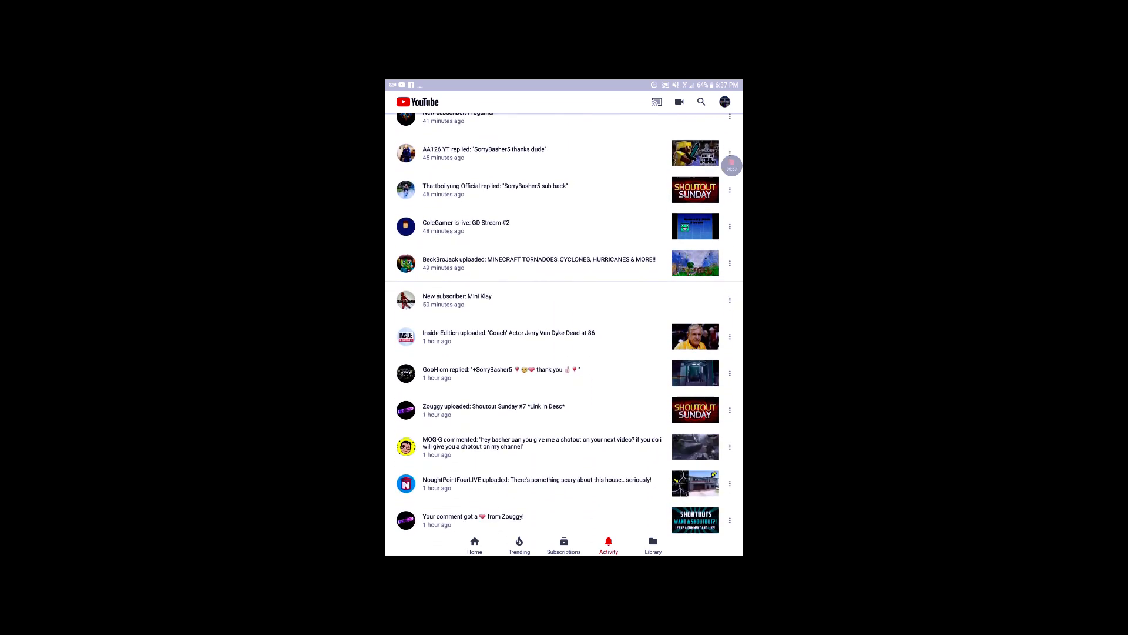
left_click(540, 443)
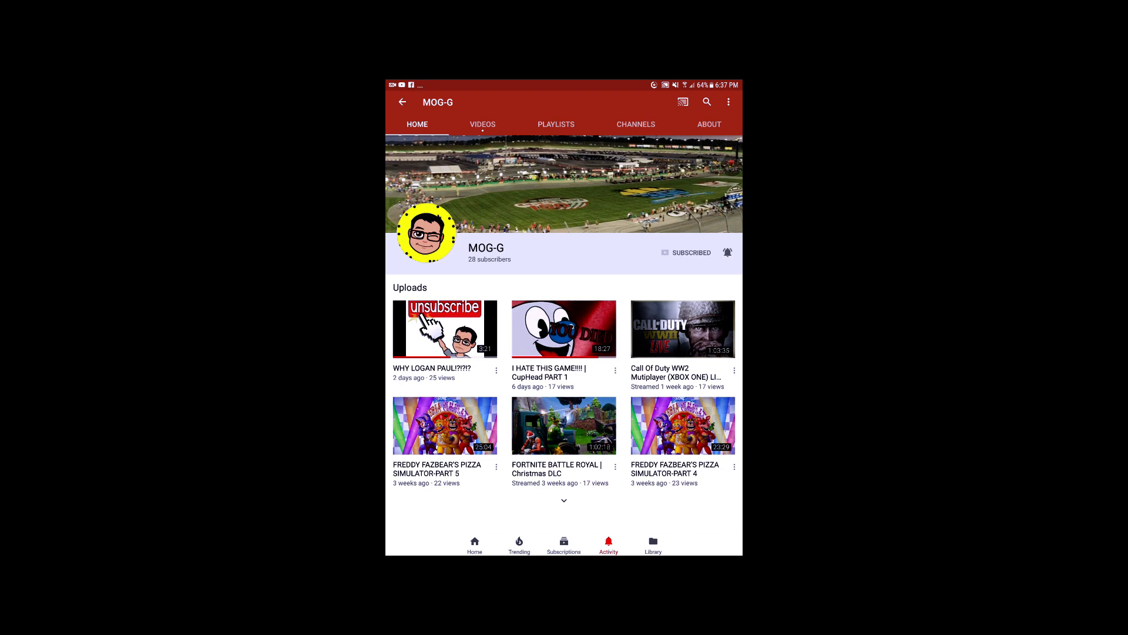
- Go to My channel (SorryBasher5) via Account and show its full Videos list
left_click(727, 102)
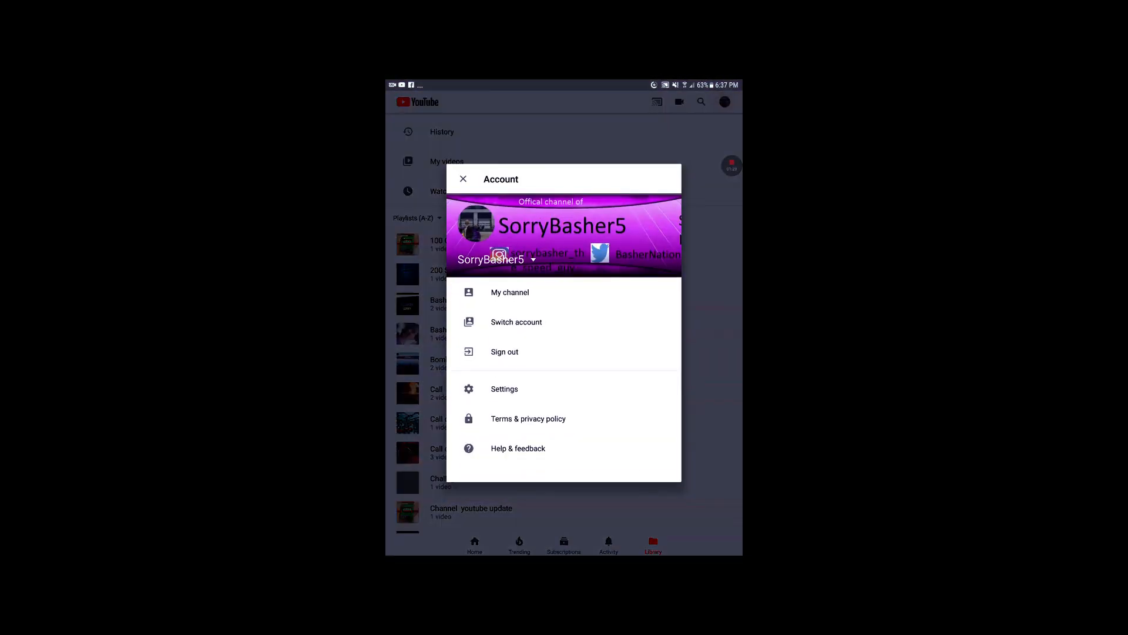
left_click(509, 292)
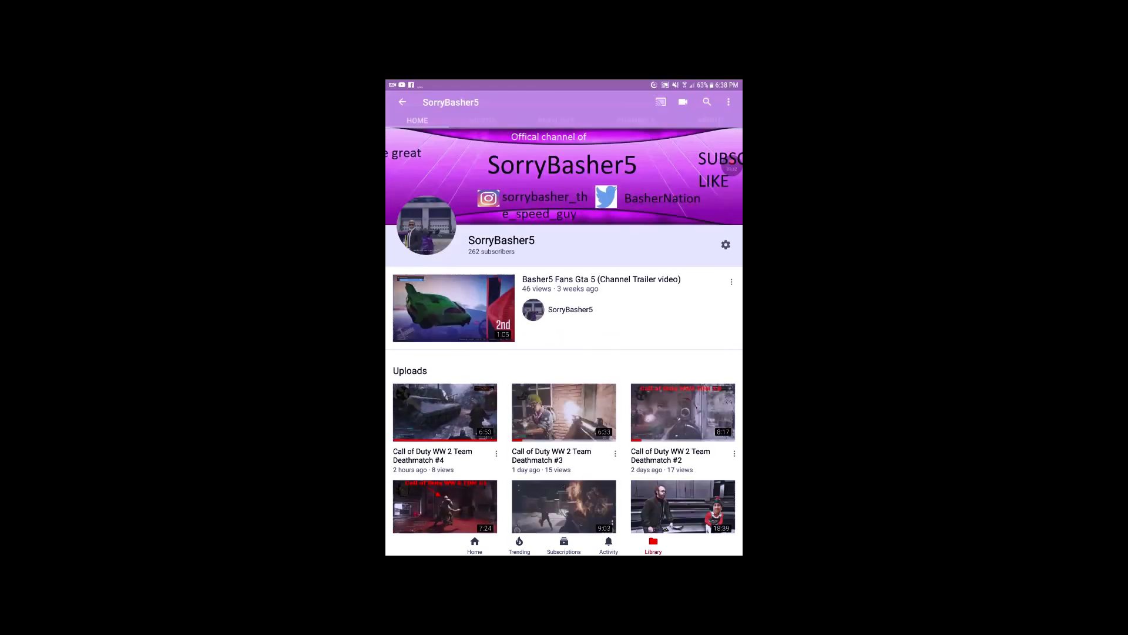
left_click(482, 123)
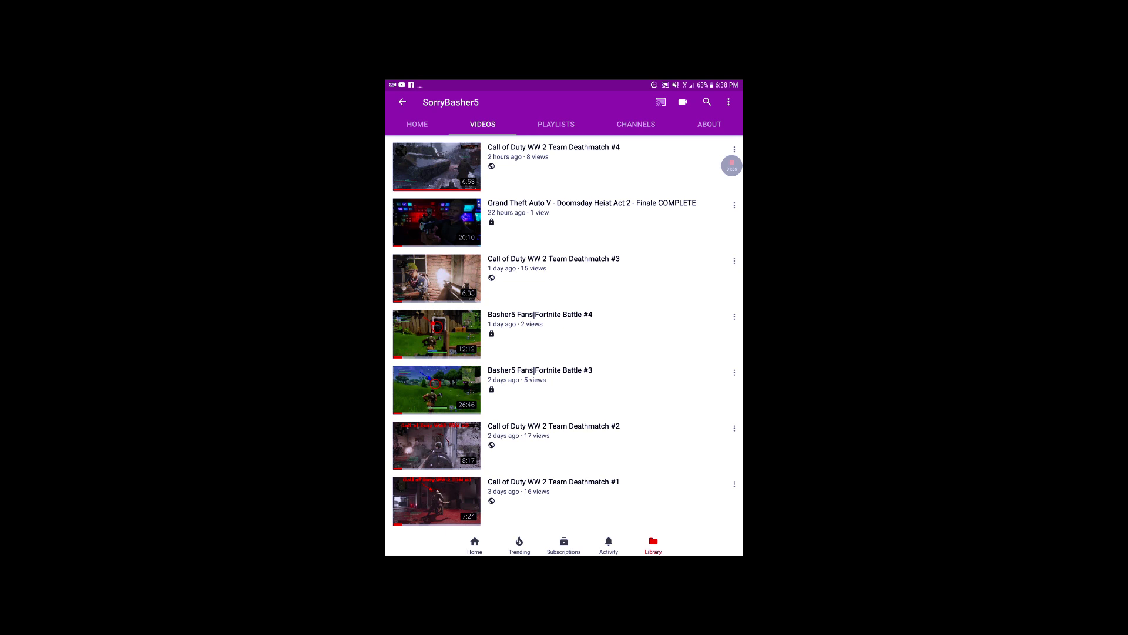
- Browse down SorryBasher5's uploads, then show the About page with 262 subscribers and 10,877 views
scroll("down", 3)
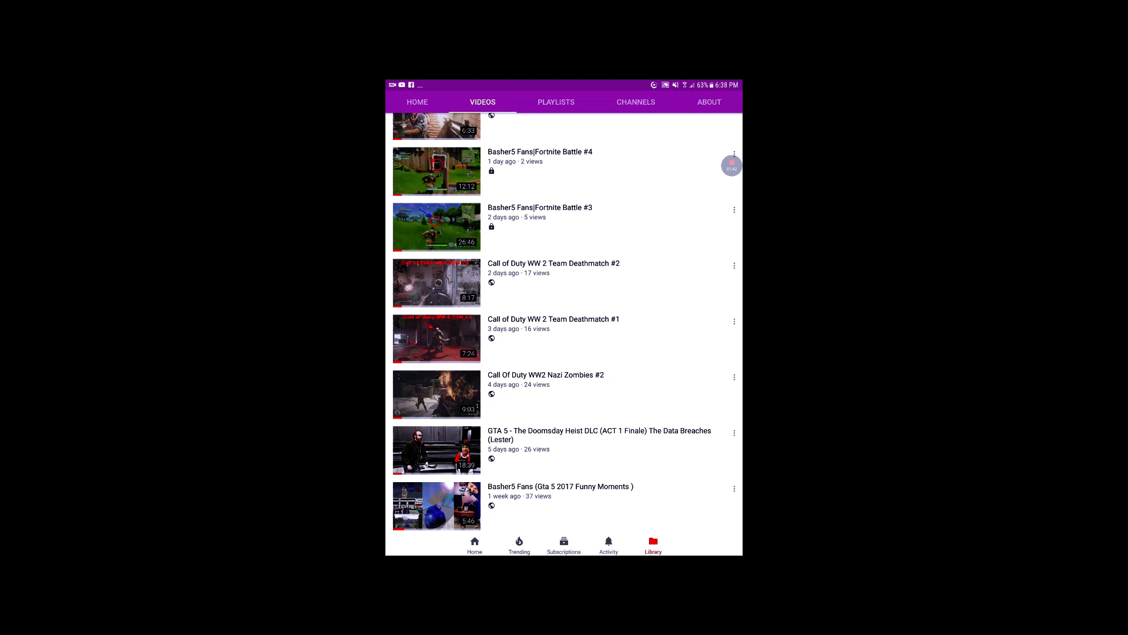
scroll("down", 3)
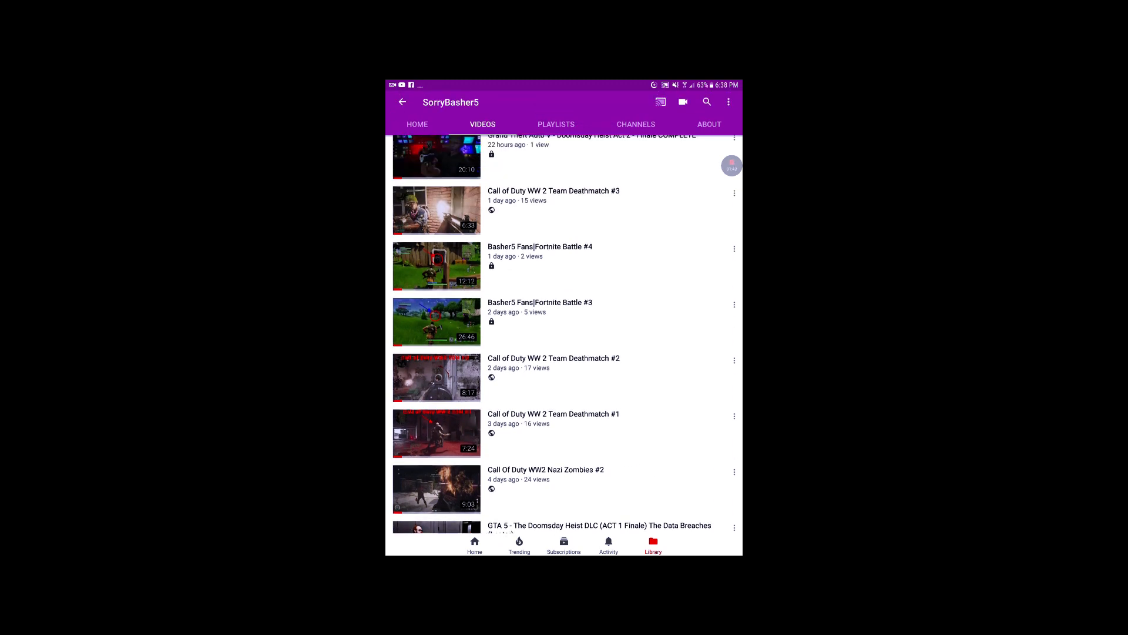
scroll("down", 3)
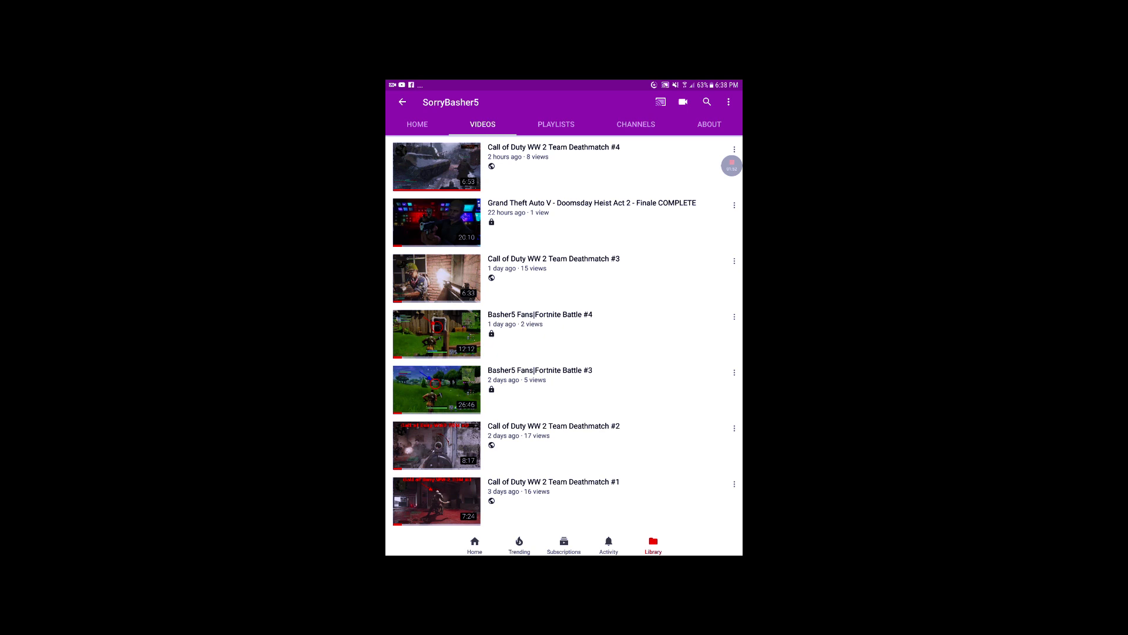
left_click(707, 124)
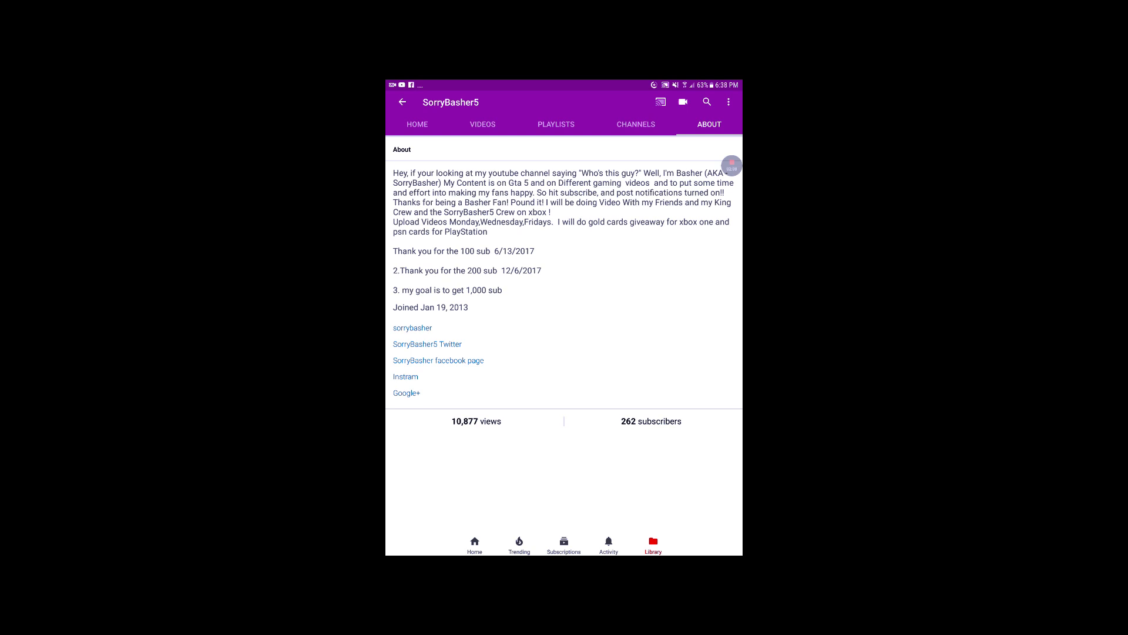
- Show SorryBasher5's channel Home with the trailer and recent uploads
left_click(416, 124)
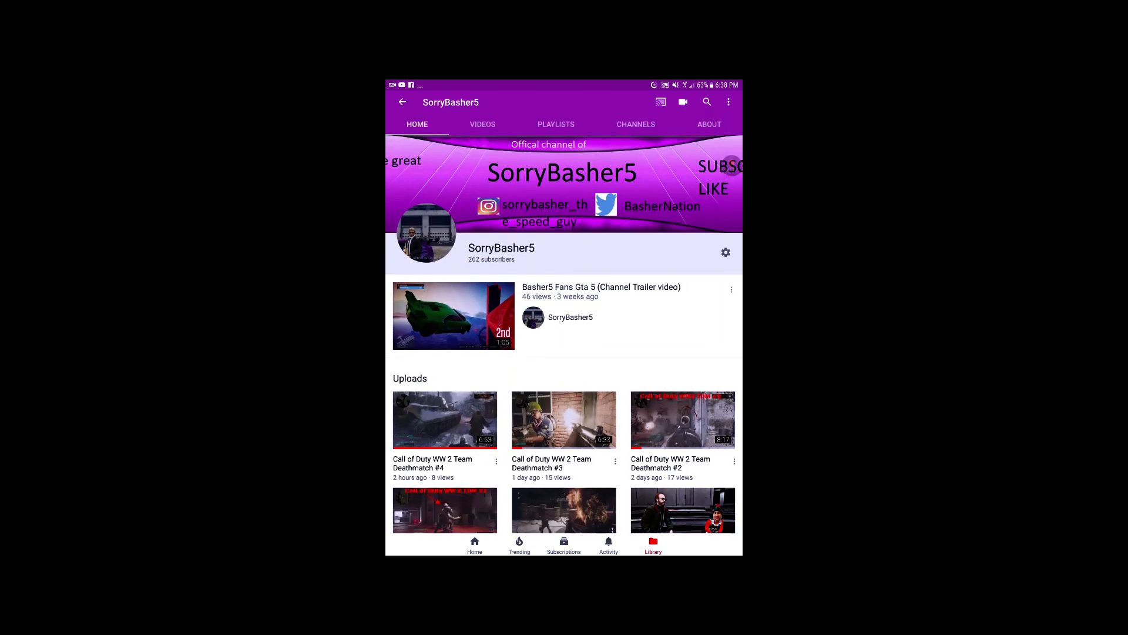